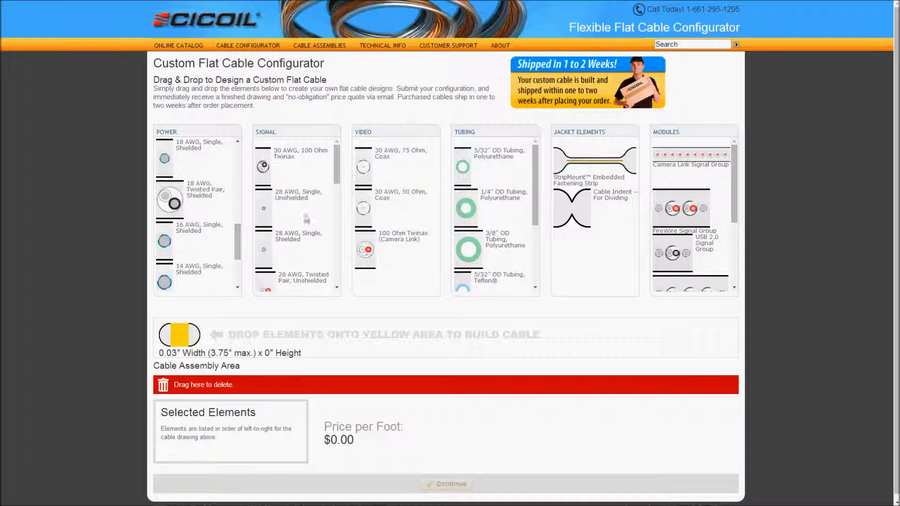
# Add the shielded 18 AWG twisted pair, 5 twisted pairs wire and 3/8" polyurethane tubing to the cable
pyautogui.scroll(-3)
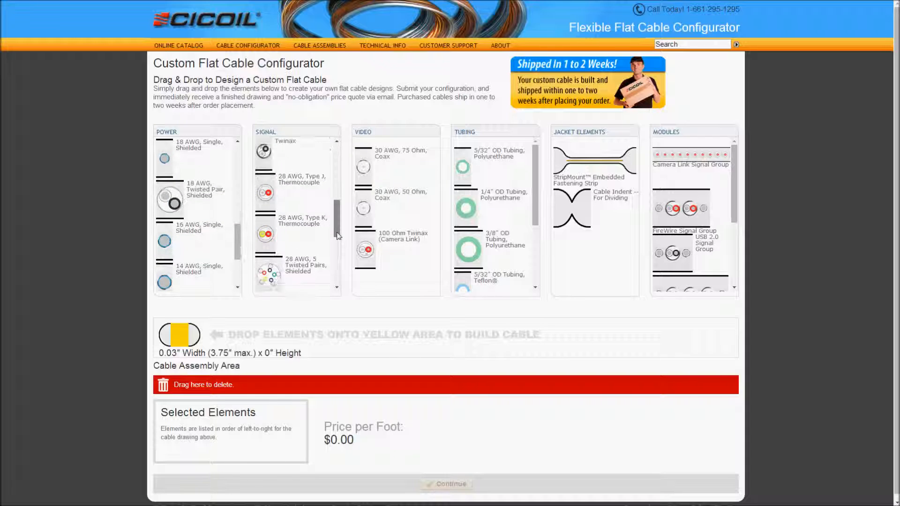
pyautogui.scroll(-3)
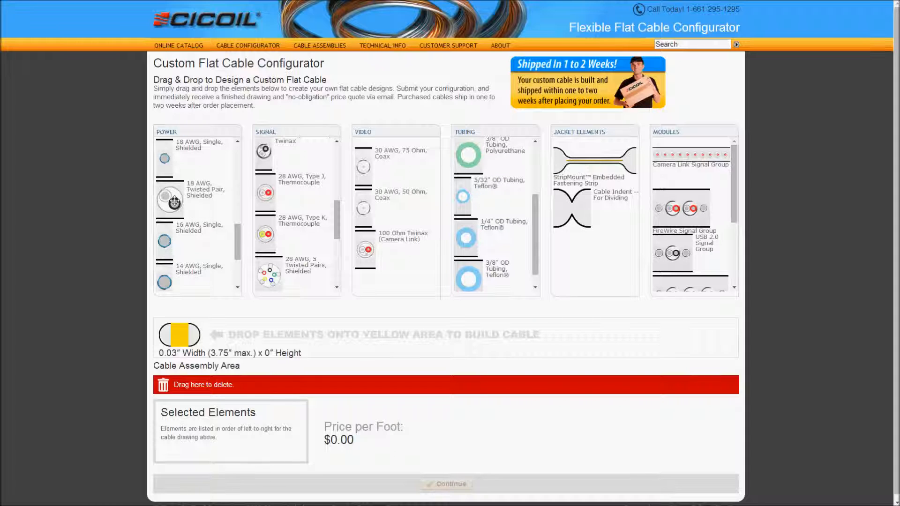
pyautogui.moveTo(169, 200); pyautogui.dragTo(178, 334)
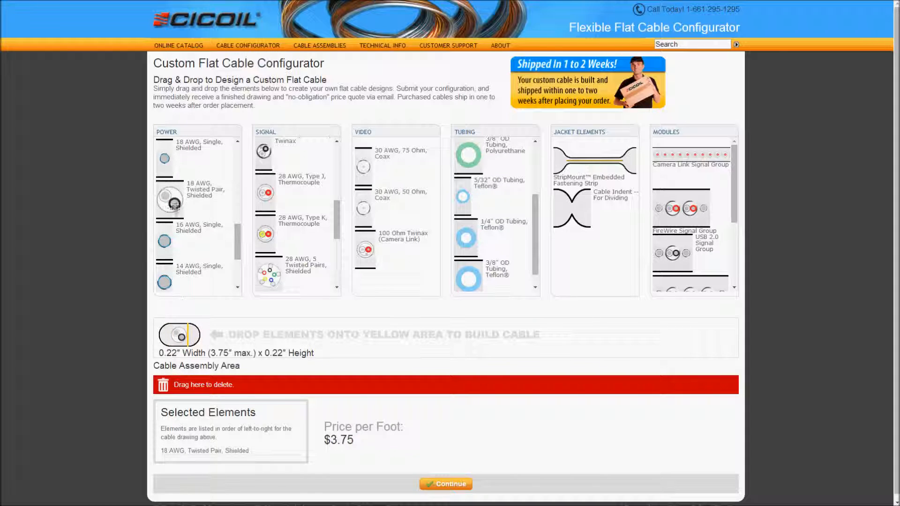
pyautogui.moveTo(170, 199); pyautogui.dragTo(189, 335)
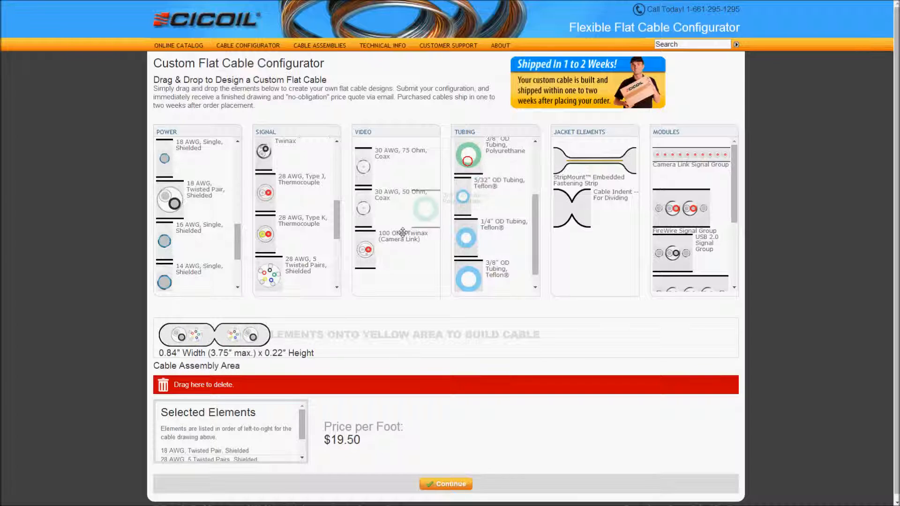
pyautogui.moveTo(468, 156); pyautogui.dragTo(230, 334)
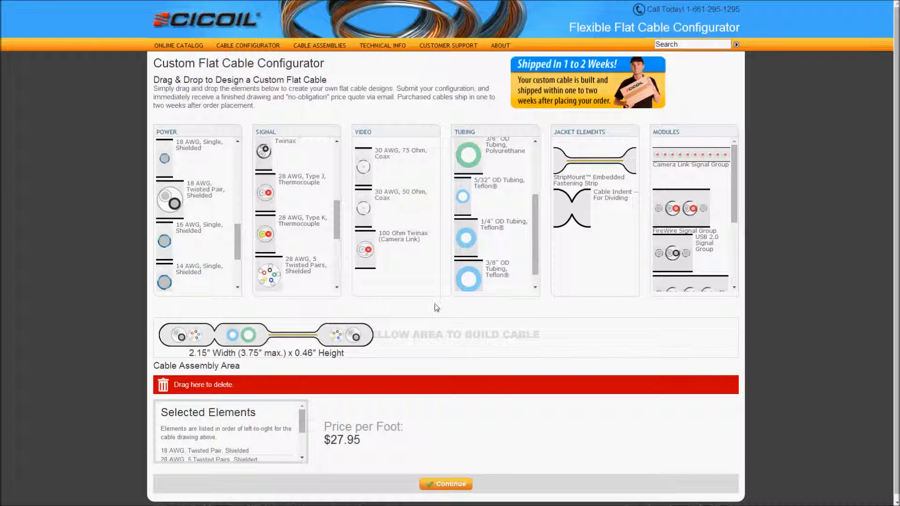
pyautogui.scroll(-3)
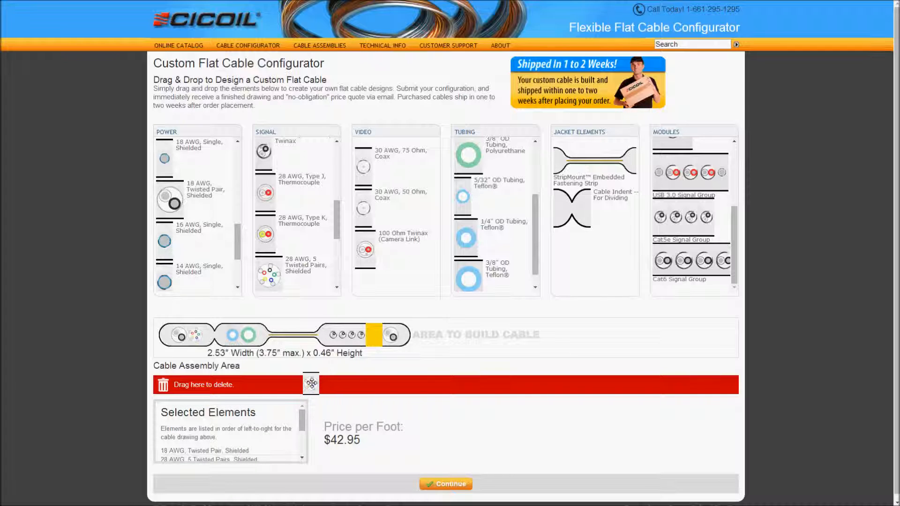
# Drag the extra element to the red delete bar, narrowing the cable to 2.36" at $37.45/ft
pyautogui.moveTo(374, 335); pyautogui.dragTo(311, 384)
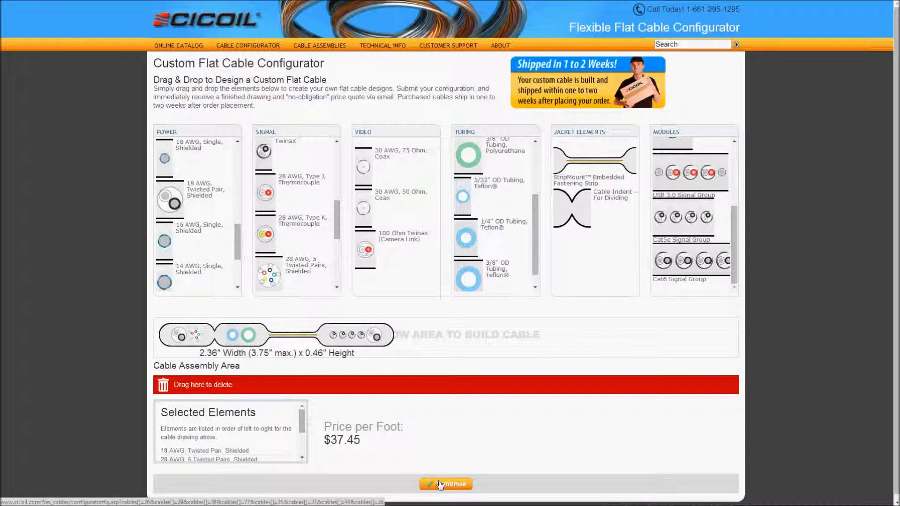
# Review the cable, confirm it is accurate, and submit it for the final drawing
pyautogui.click(445, 484)
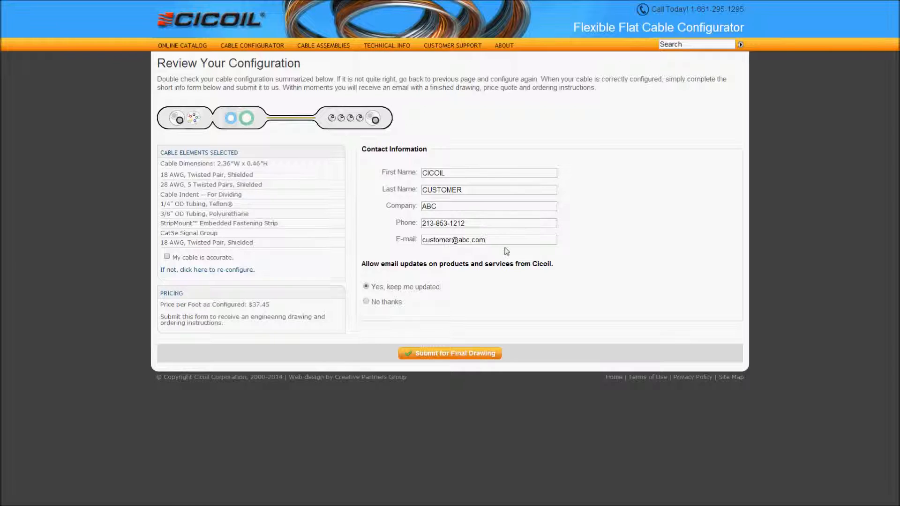
pyautogui.moveTo(279, 258)
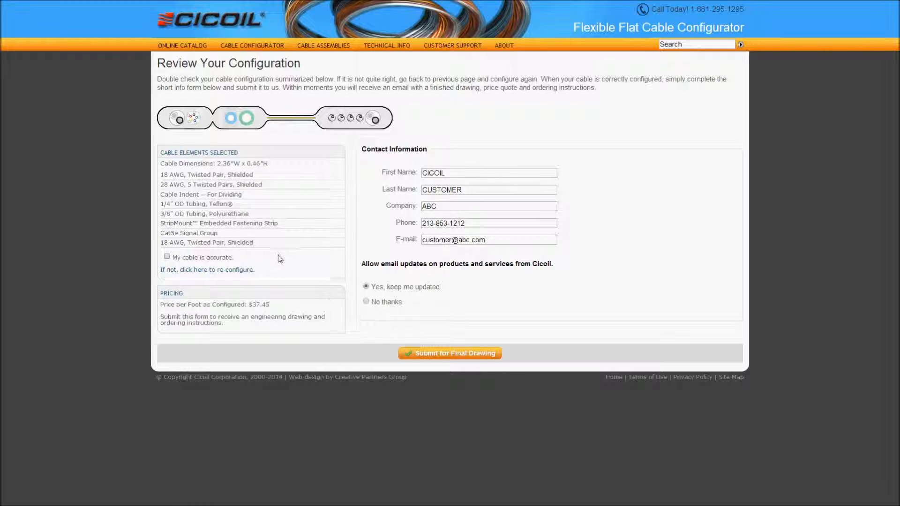
pyautogui.click(366, 301)
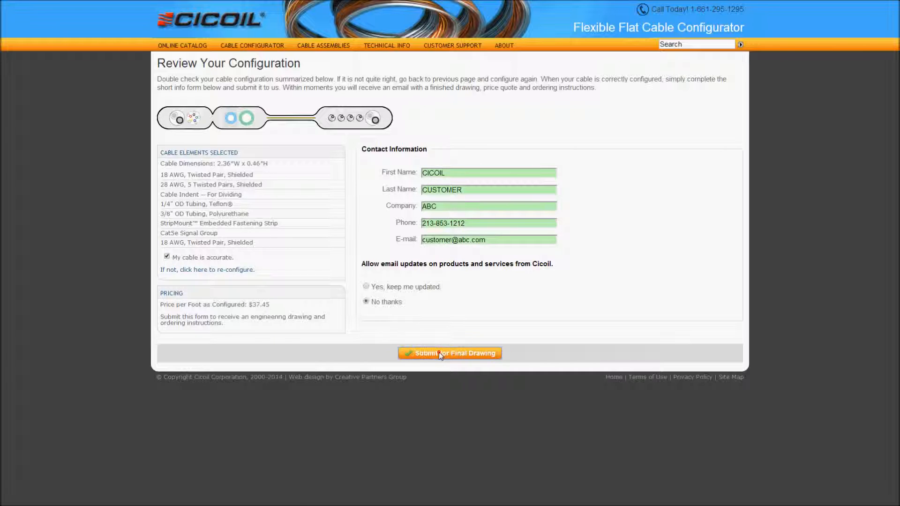
pyautogui.click(449, 353)
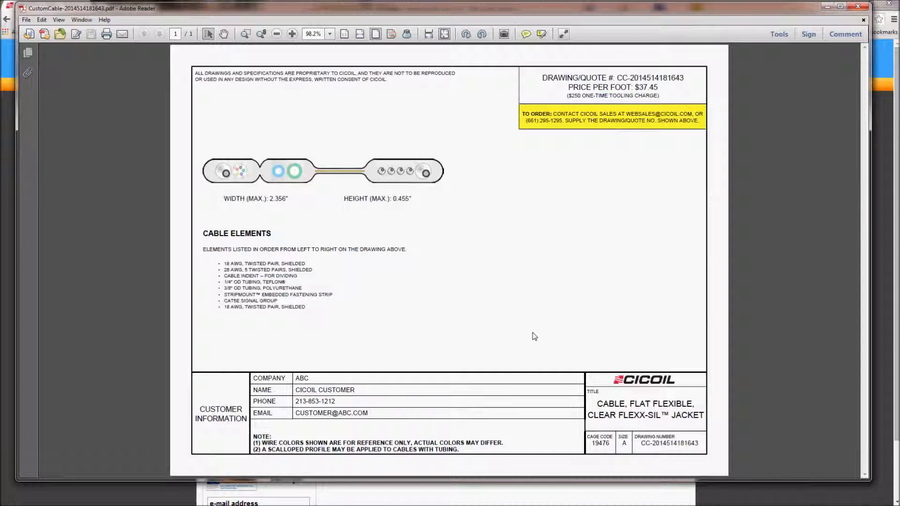
pyautogui.doubleClick(668, 443)
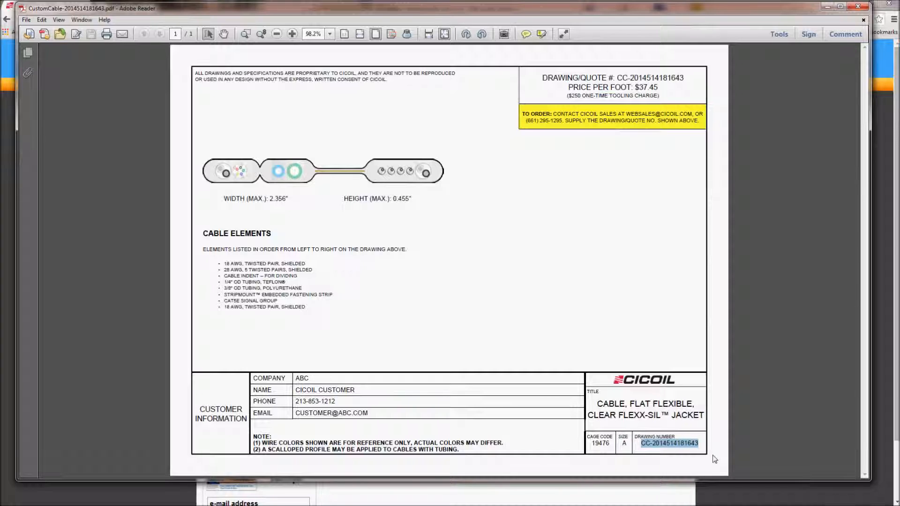
pyautogui.moveTo(741, 479)
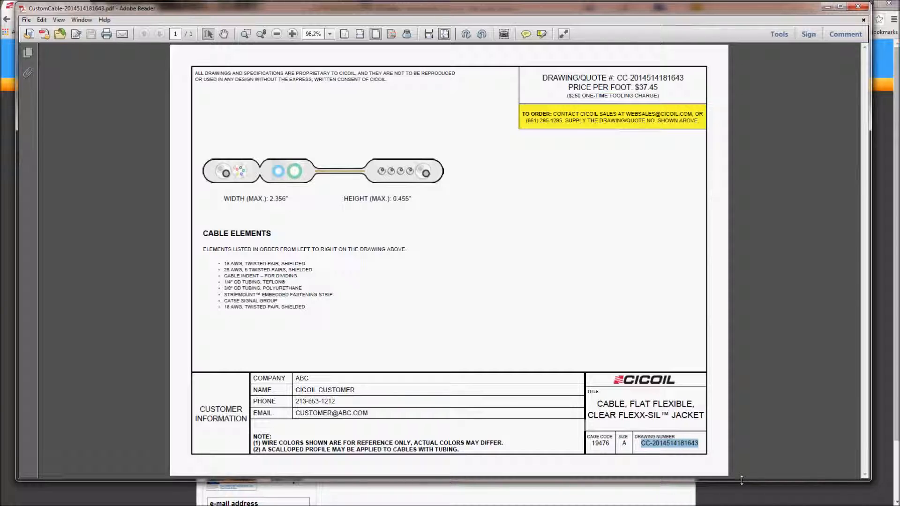